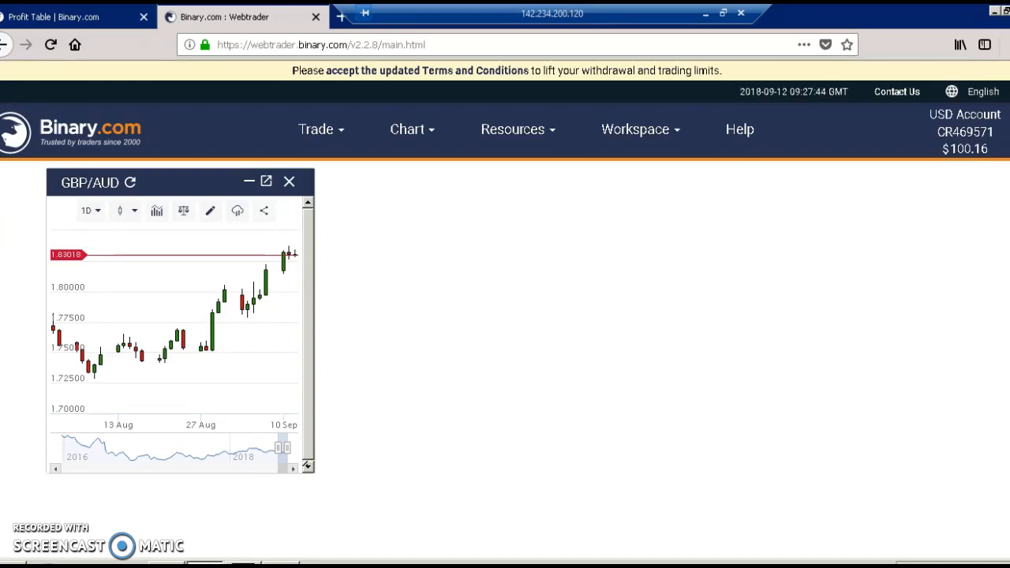
mouse_move(331, 296)
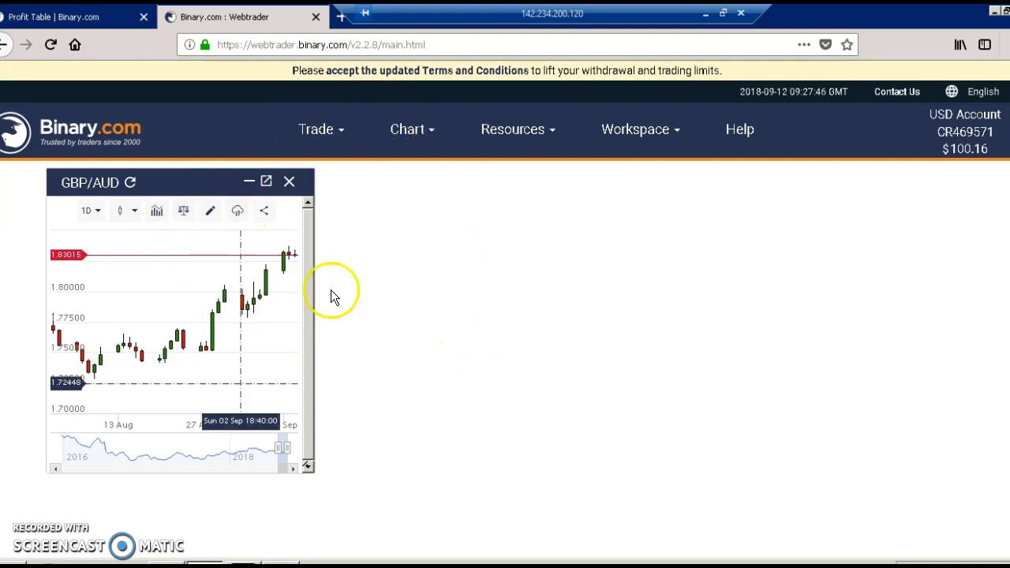
mouse_move(513, 264)
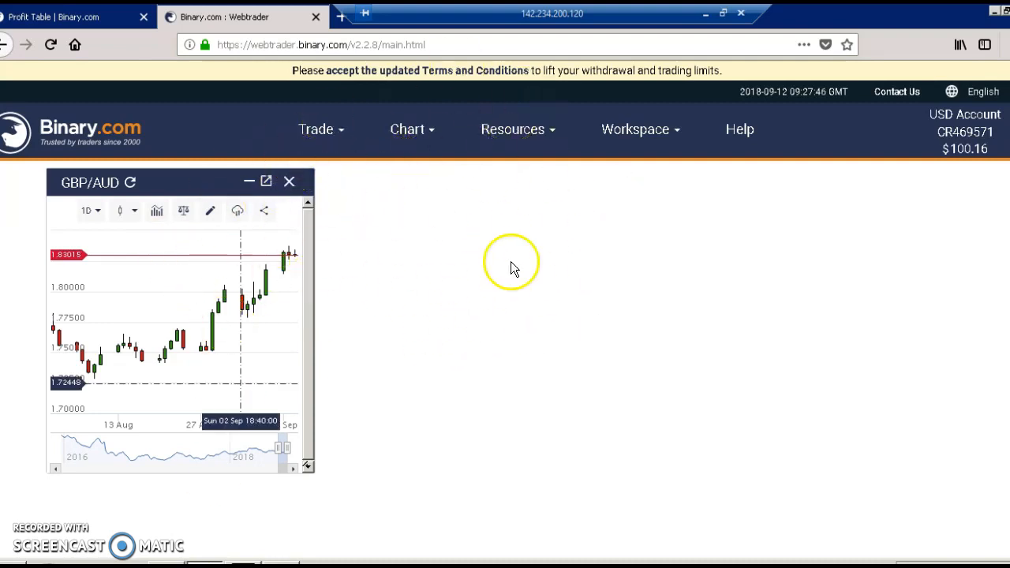
mouse_move(925, 192)
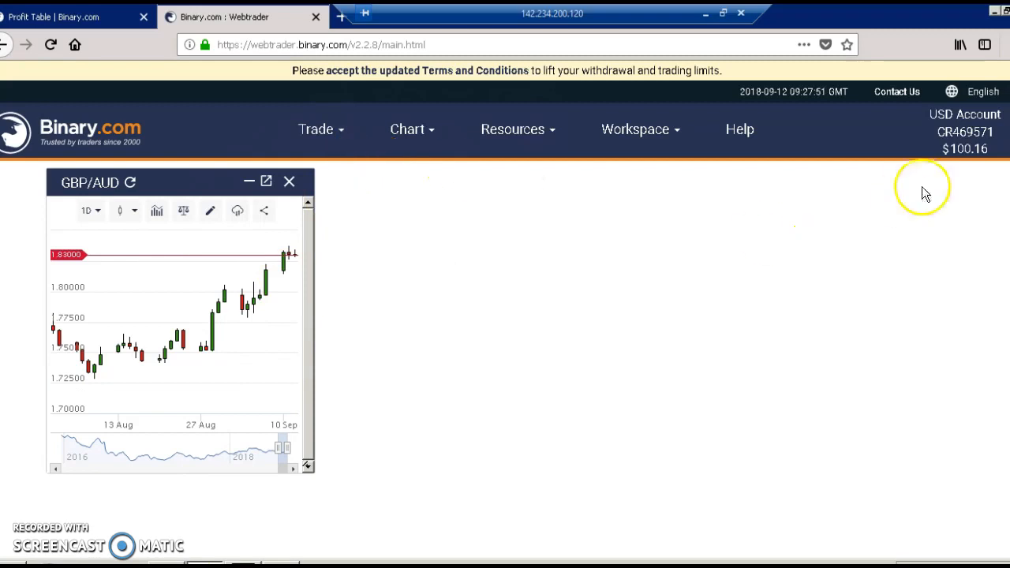
mouse_move(978, 158)
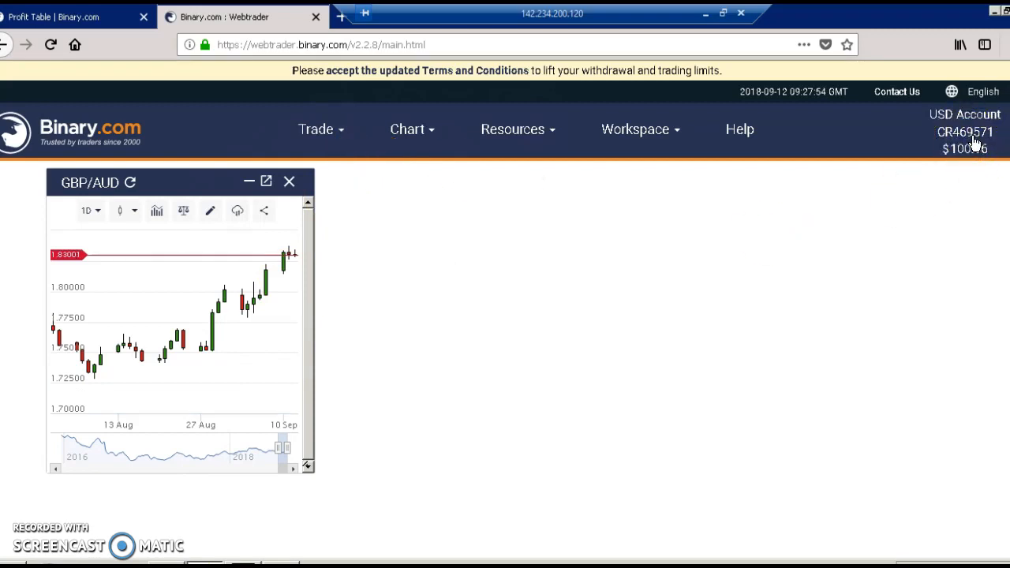
Open Copy Trading from the account menu and focus the trader API token field.
click(964, 131)
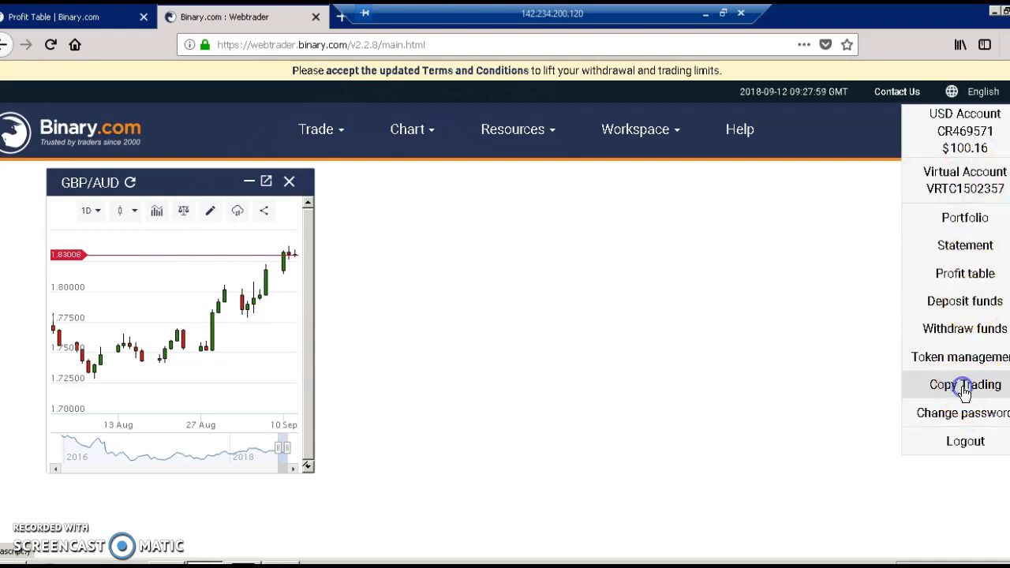
click(964, 385)
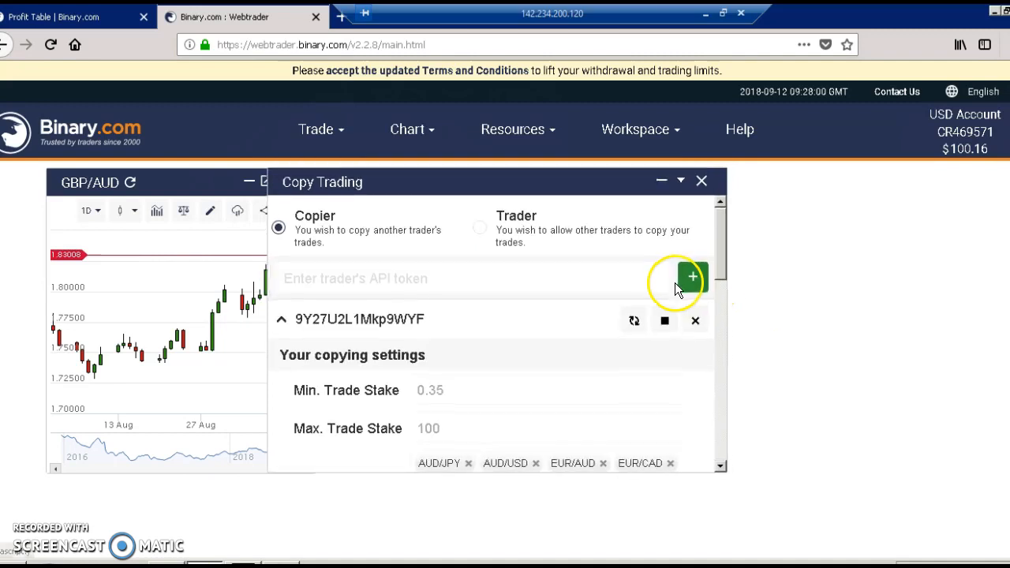
click(376, 280)
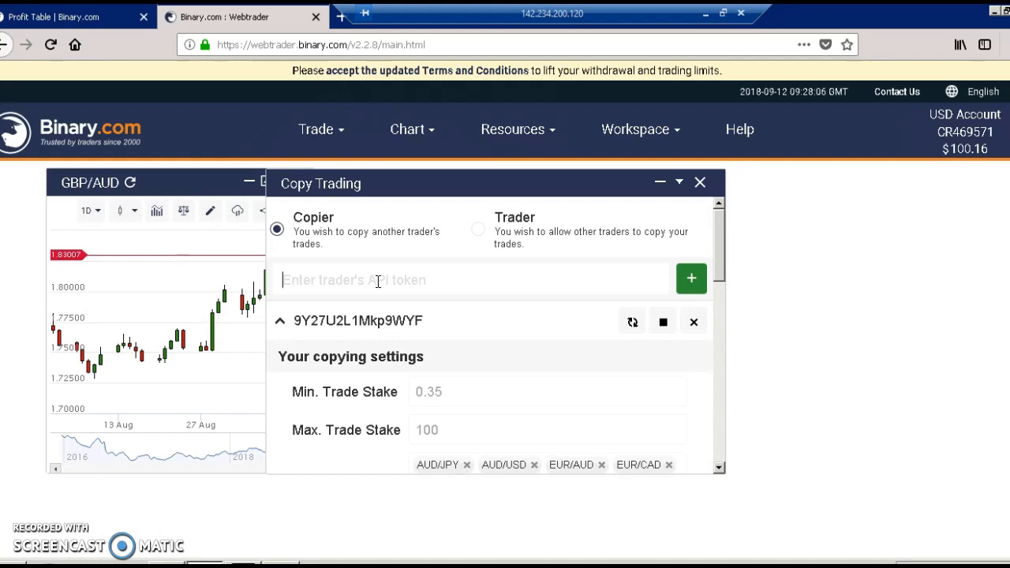
mouse_move(312, 300)
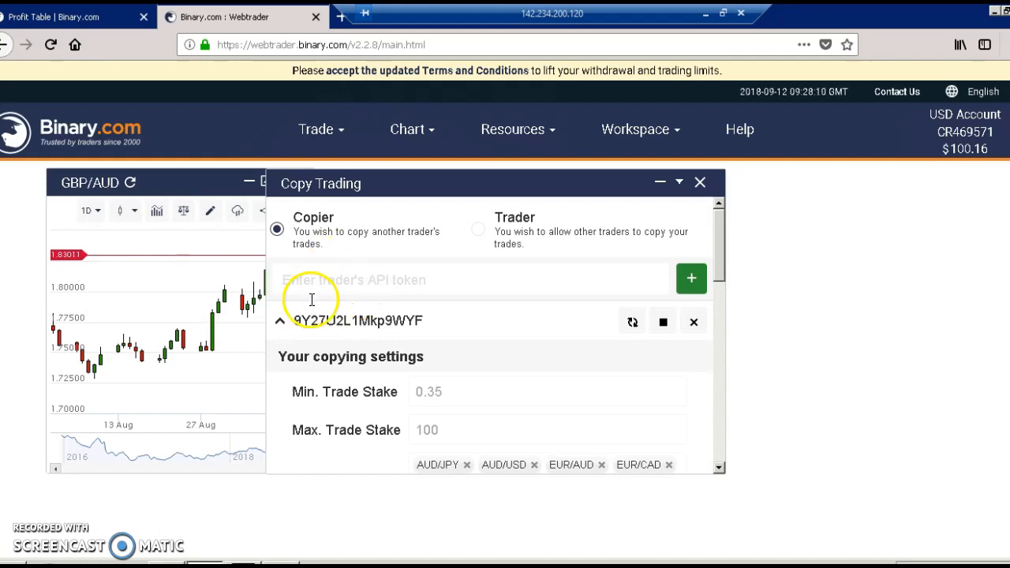
mouse_move(718, 264)
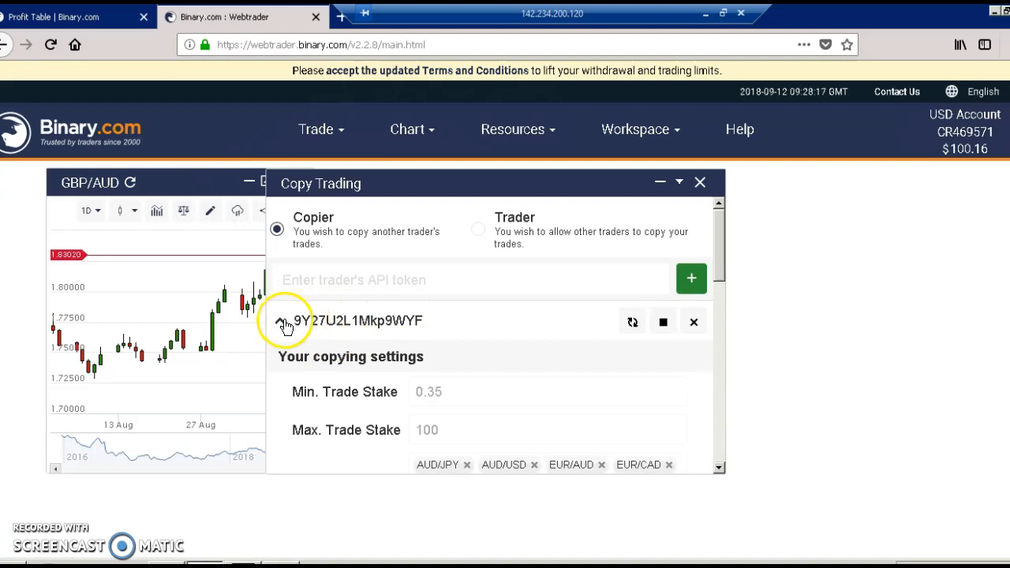
Collapse the saved trader token's settings and stop copying its trades.
click(281, 320)
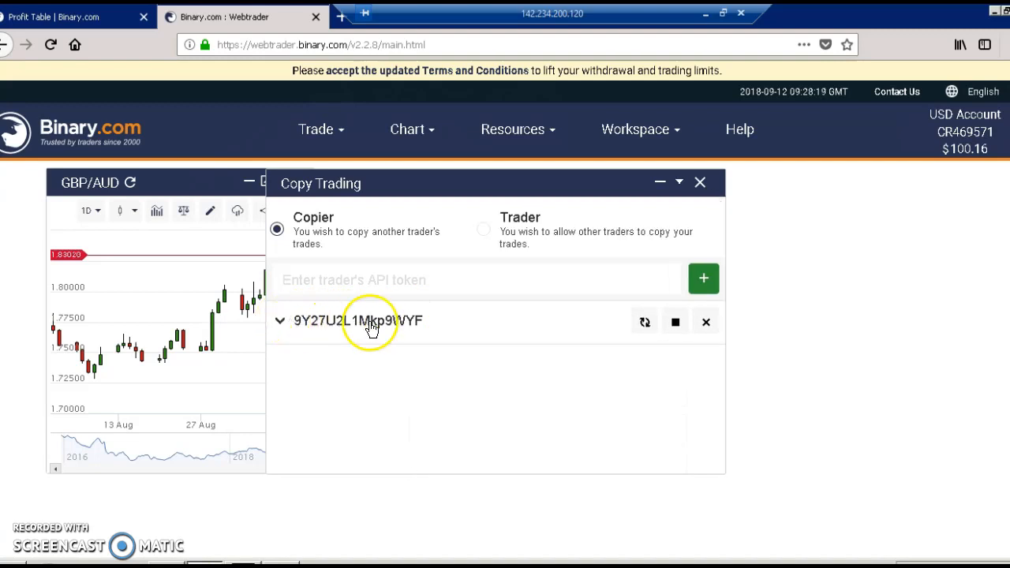
mouse_move(543, 323)
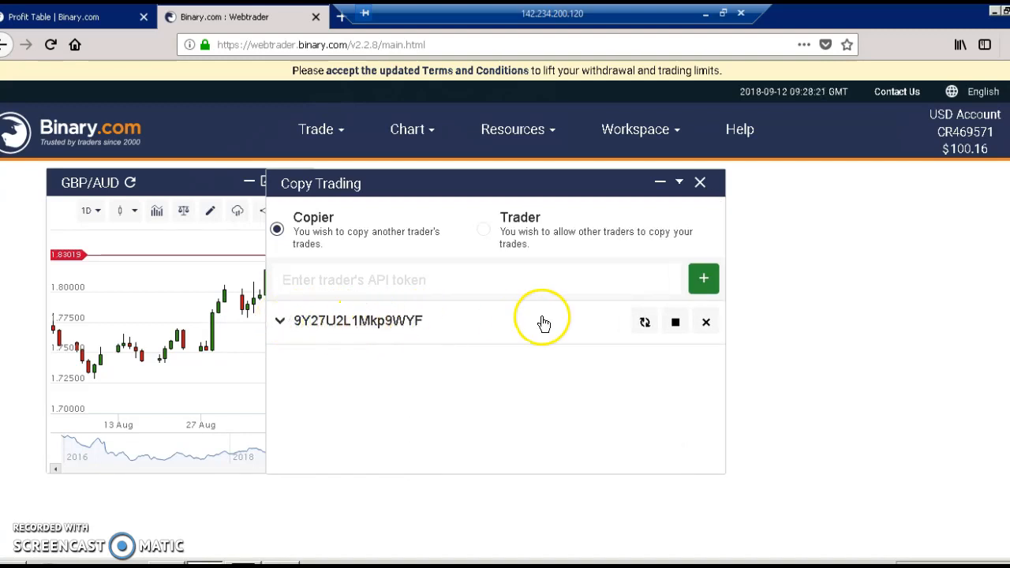
mouse_move(668, 348)
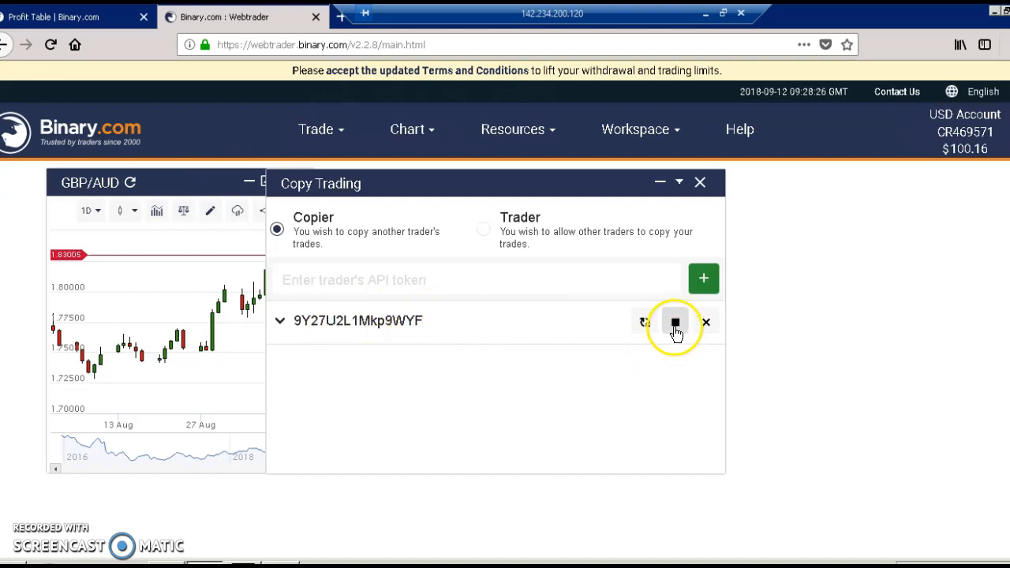
click(674, 321)
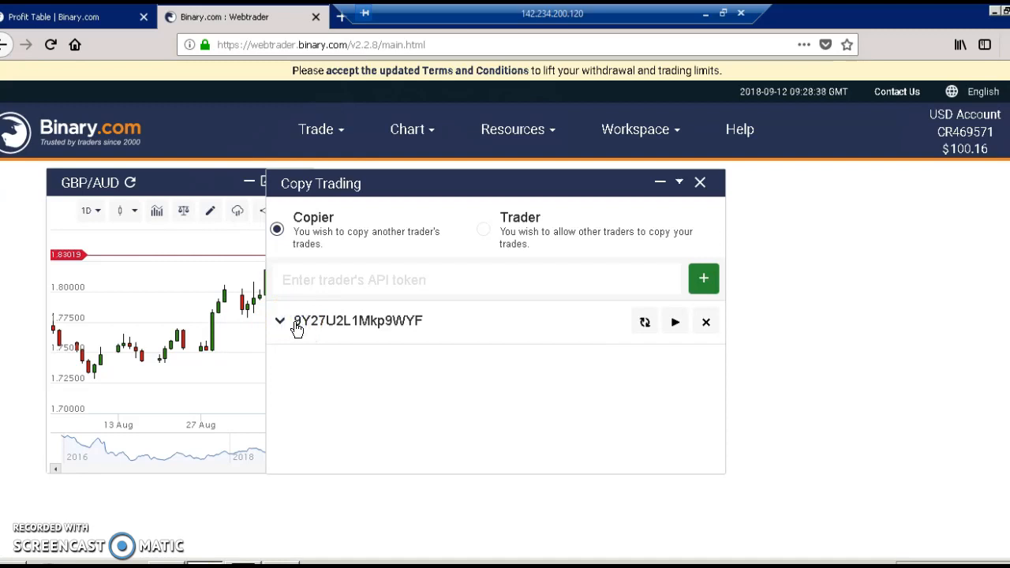
Expand the trader token entry and scroll to view stakes 0.35–100, assets and trade types.
click(280, 322)
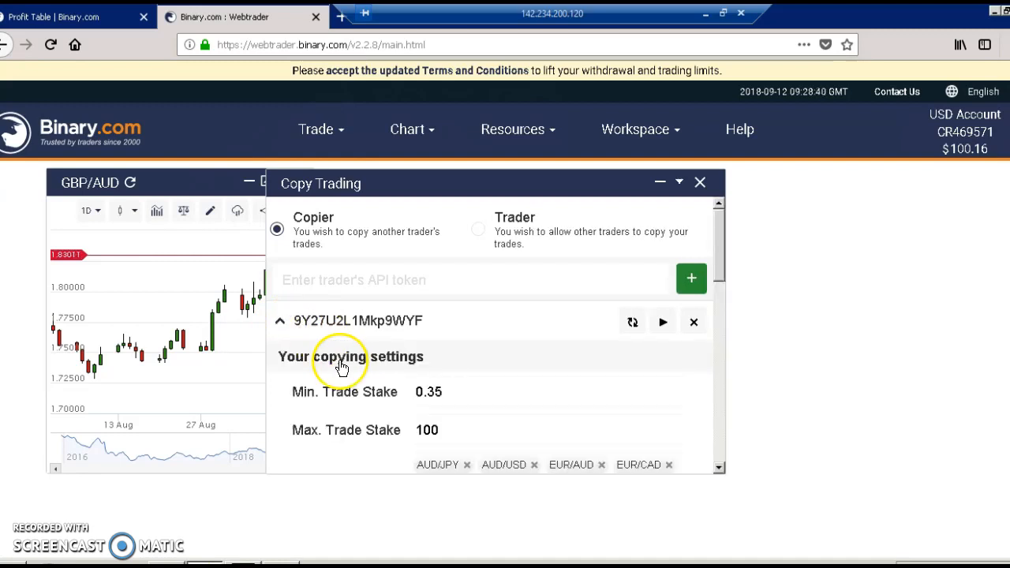
mouse_move(328, 405)
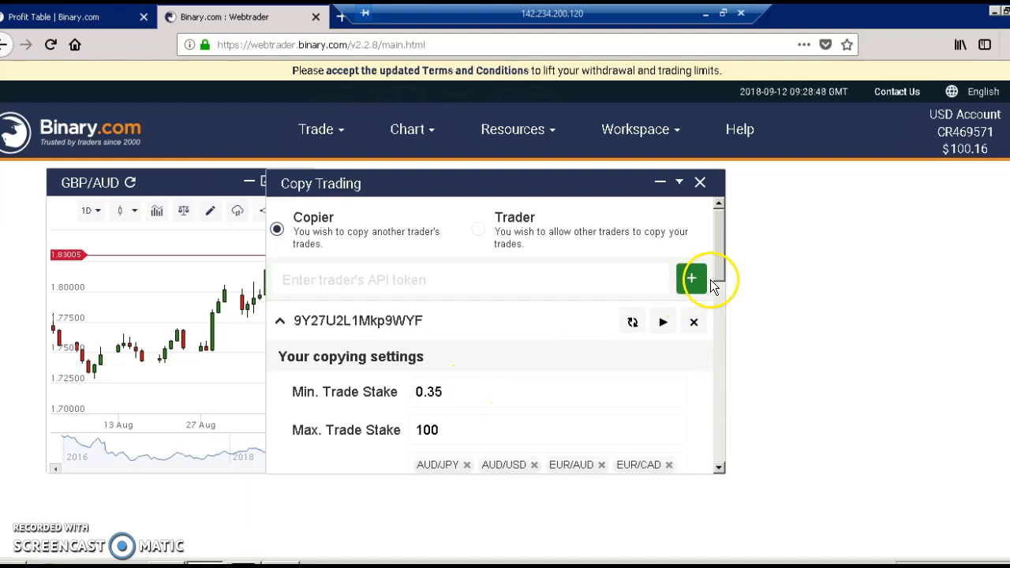
scroll(down, 3)
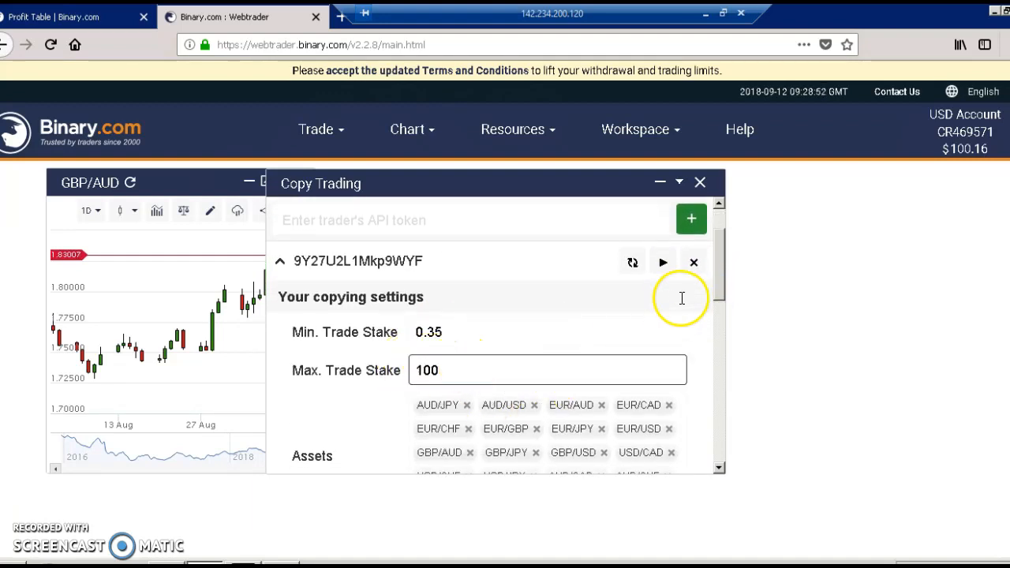
scroll(down, 3)
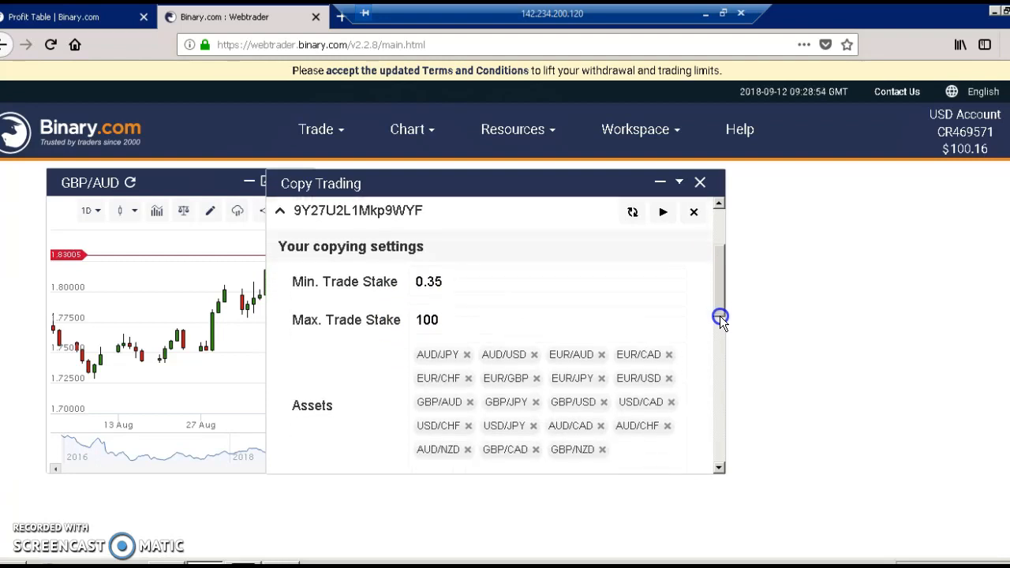
scroll(down, 3)
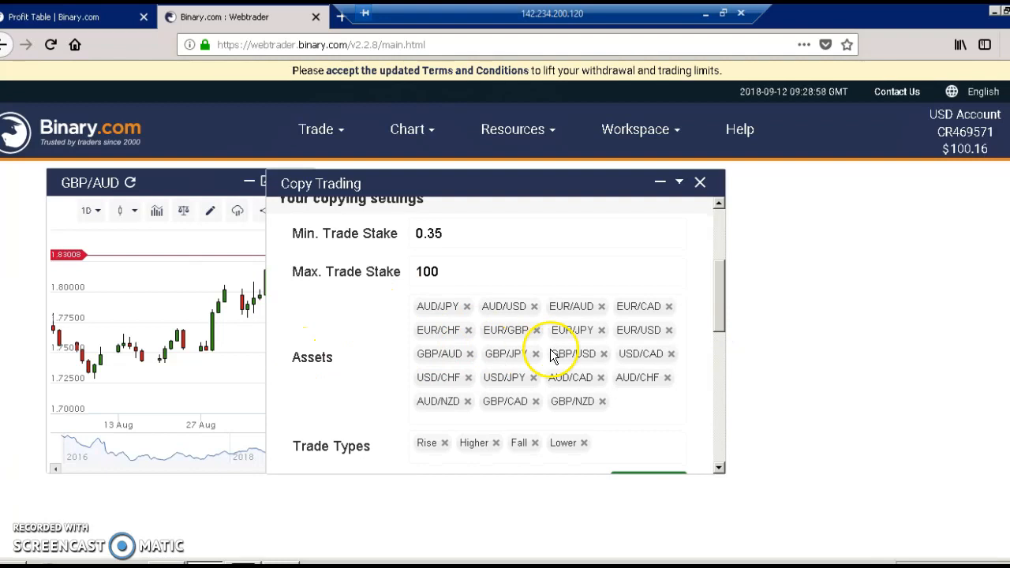
mouse_move(438, 306)
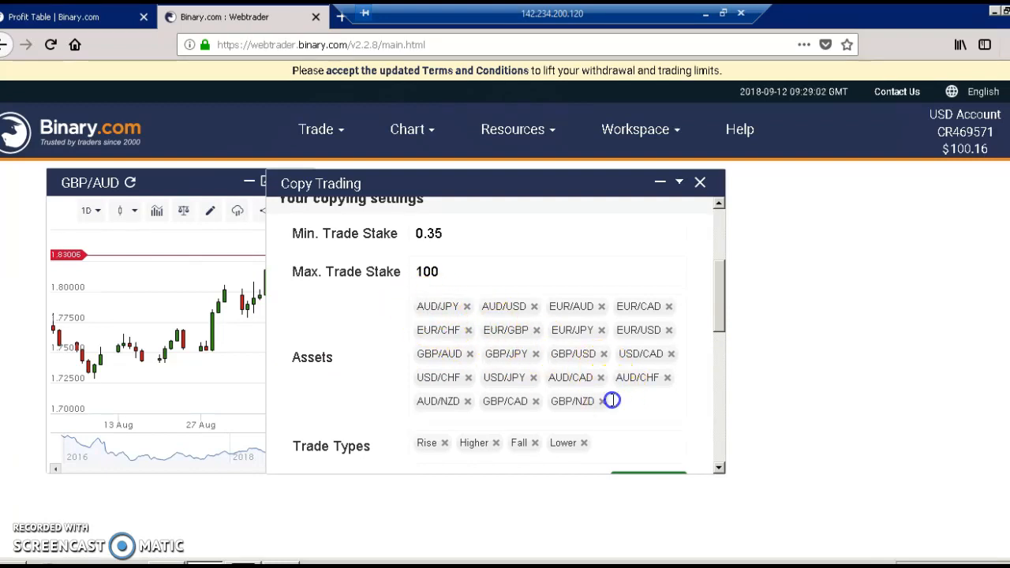
Add EUR/NZD from the minor pairs to the copied assets.
click(612, 401)
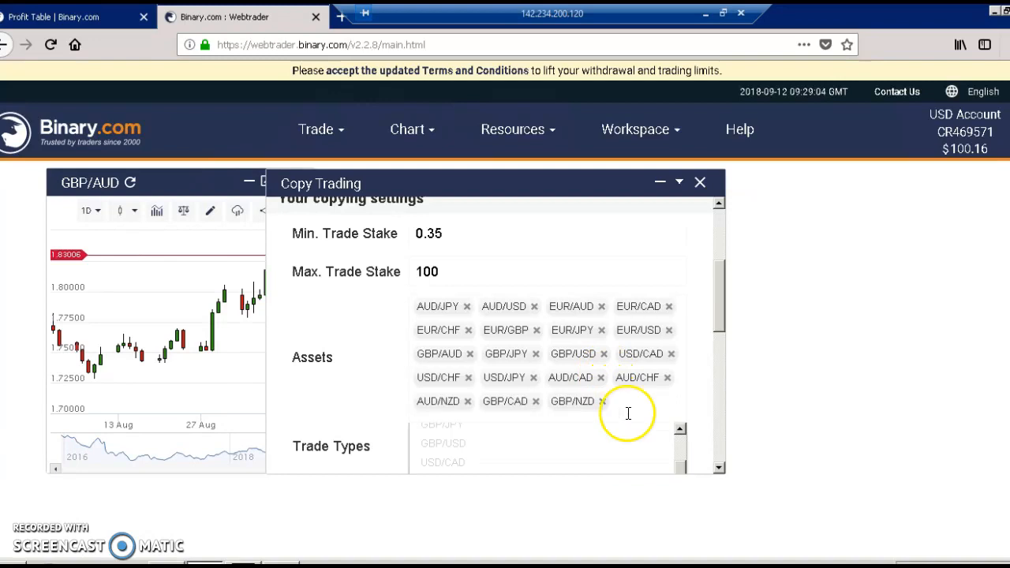
scroll(down, 3)
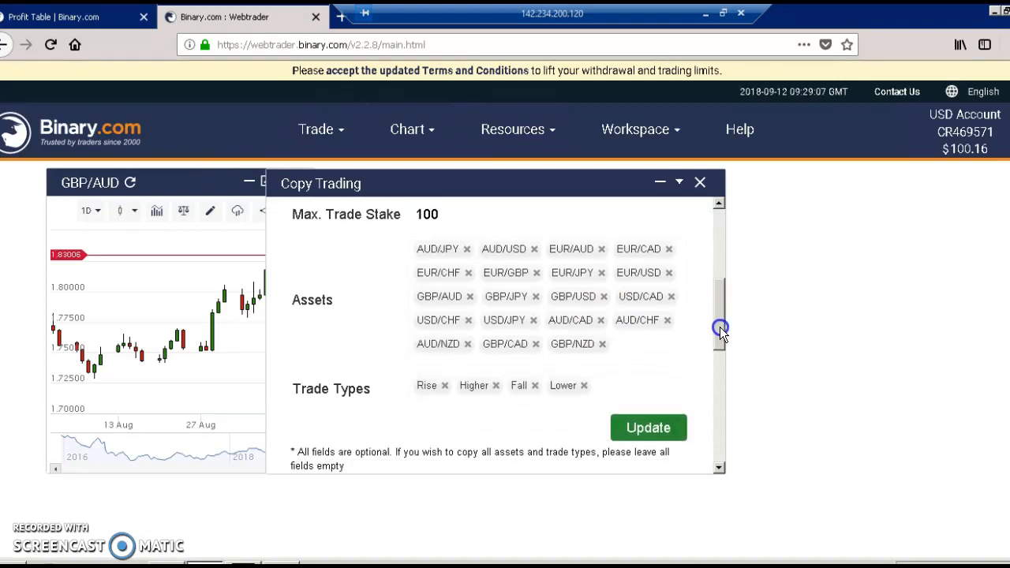
scroll(down, 3)
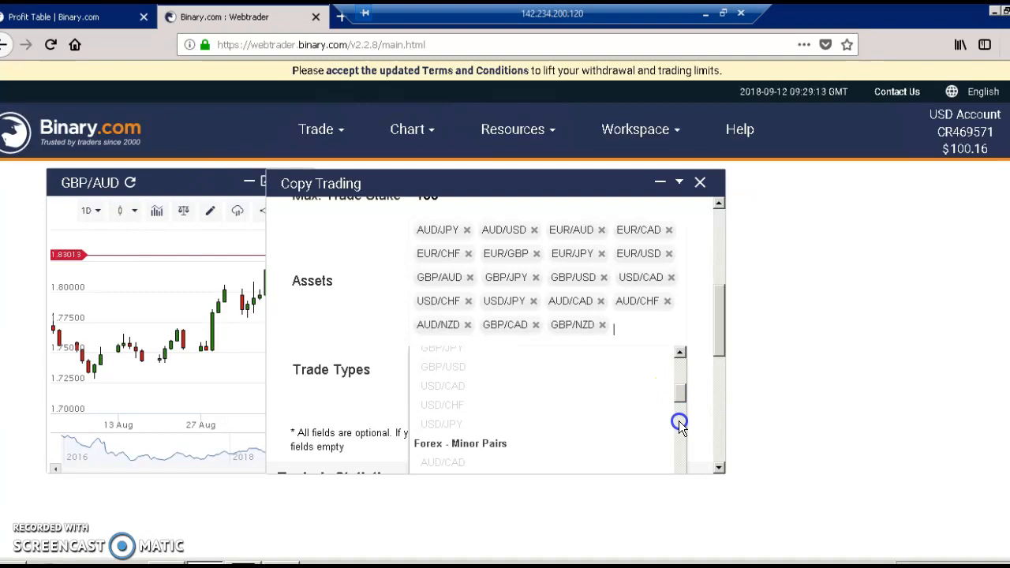
scroll(down, 3)
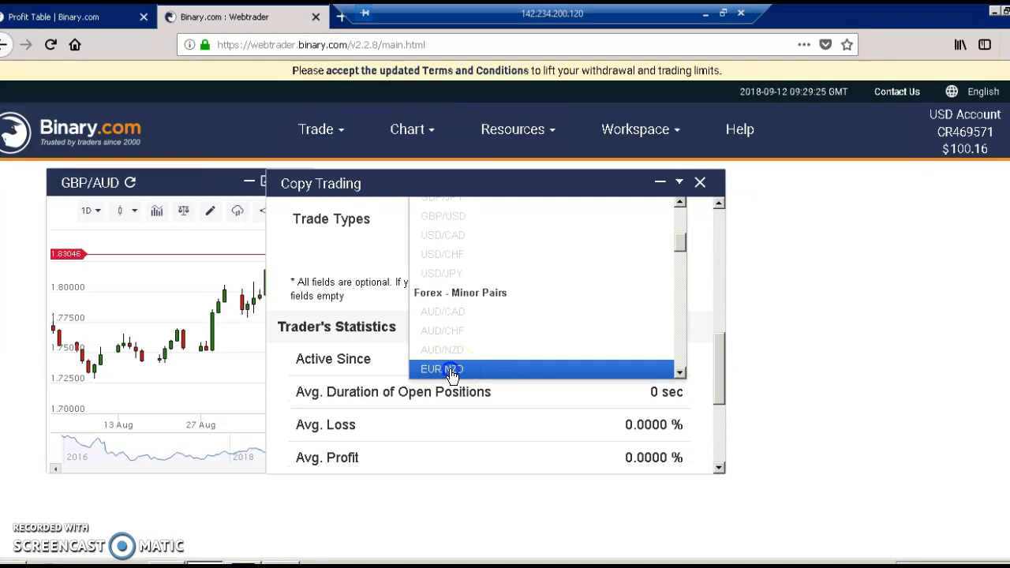
click(452, 369)
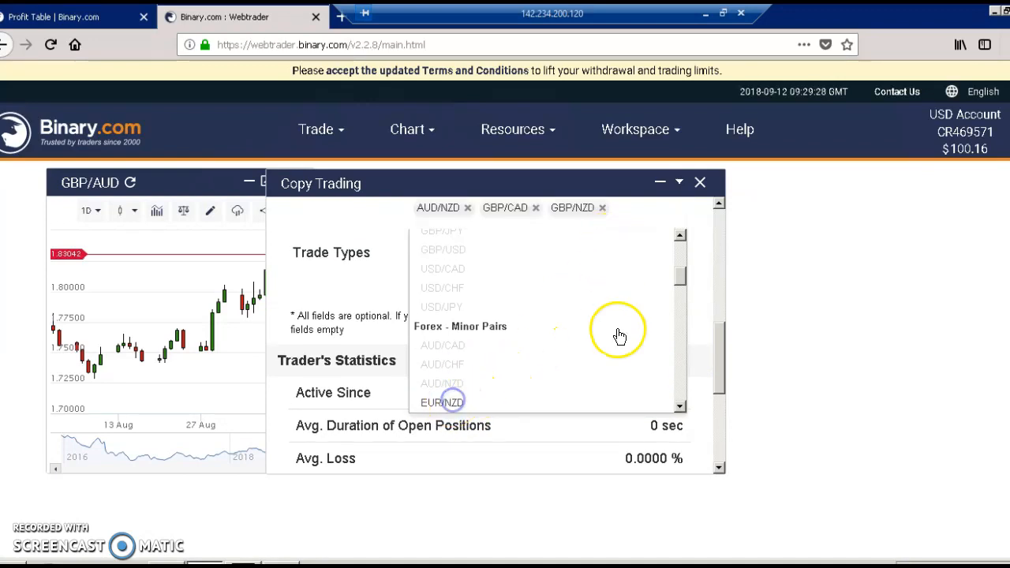
click(442, 403)
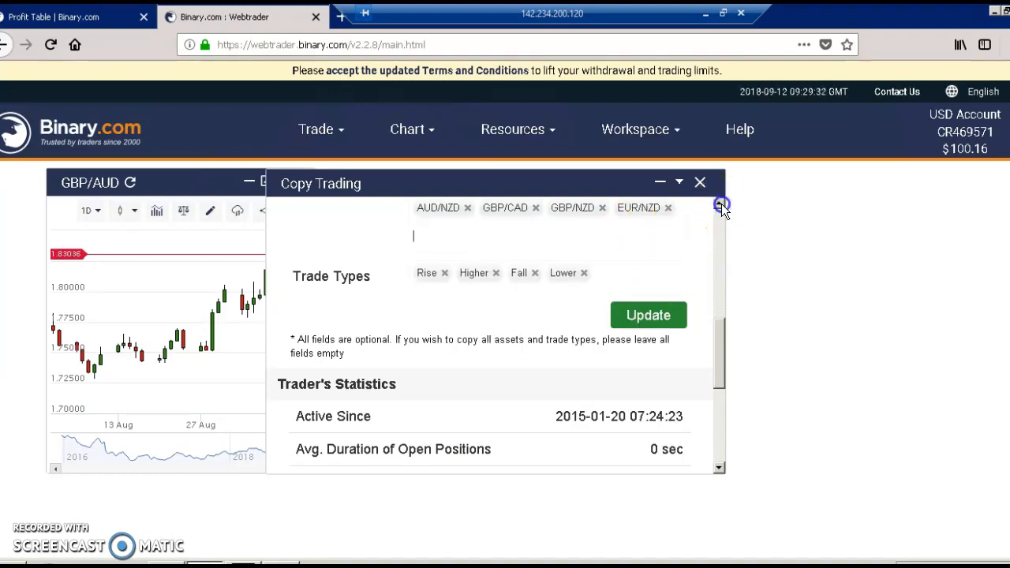
Reopen the asset dropdown to browse more assets.
scroll(up, 3)
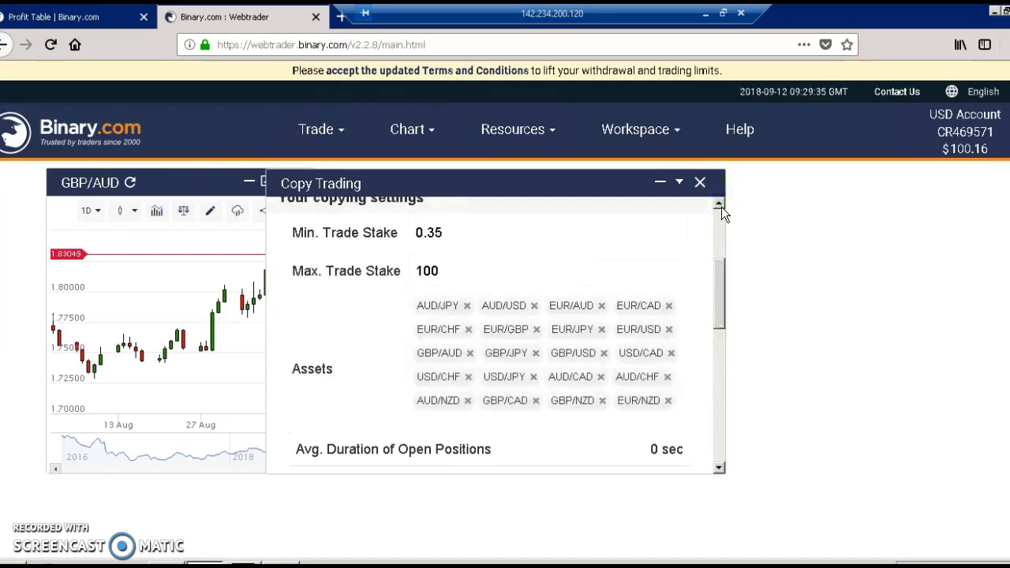
scroll(down, 3)
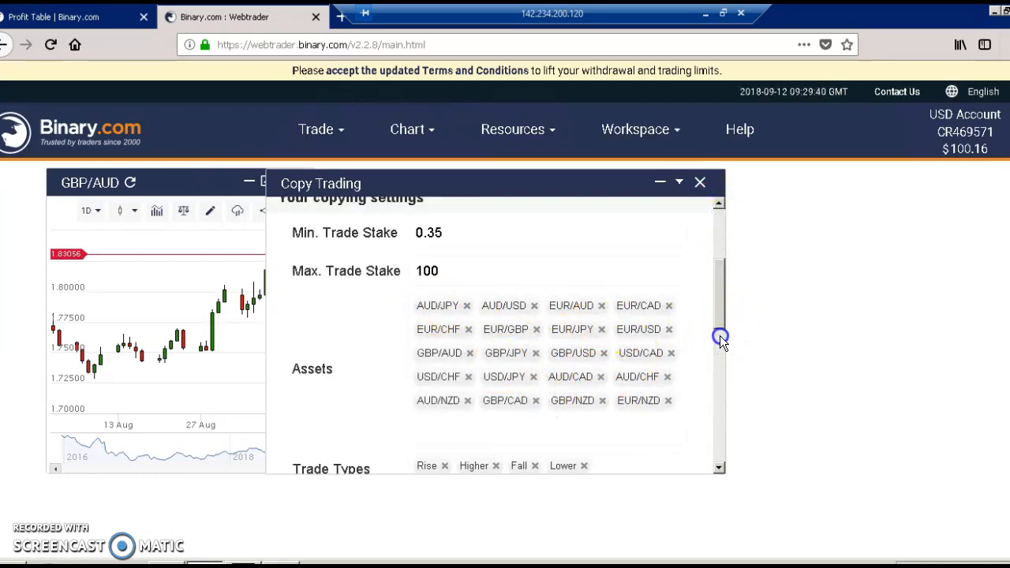
scroll(down, 3)
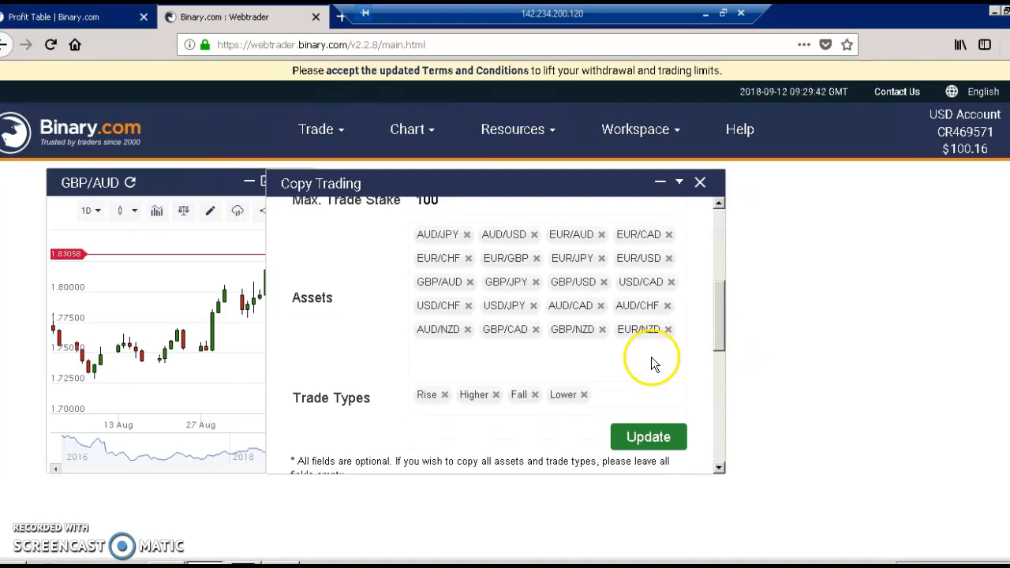
click(508, 355)
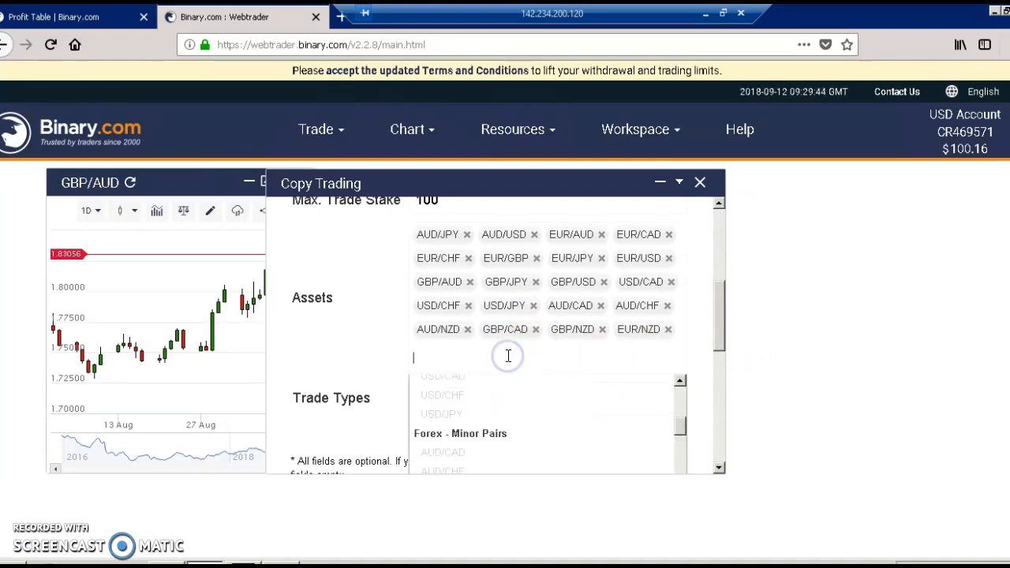
mouse_move(572, 442)
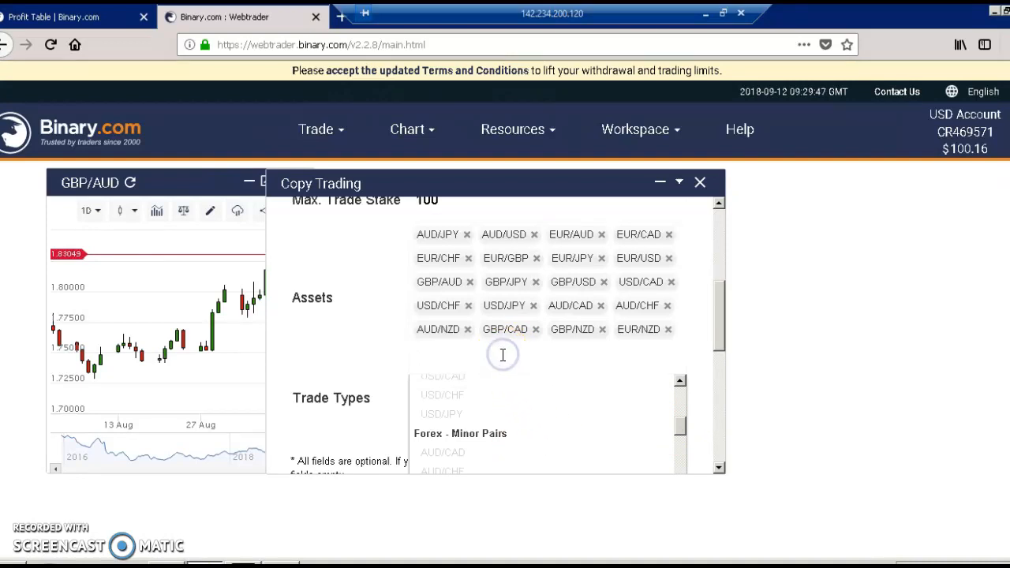
mouse_move(683, 335)
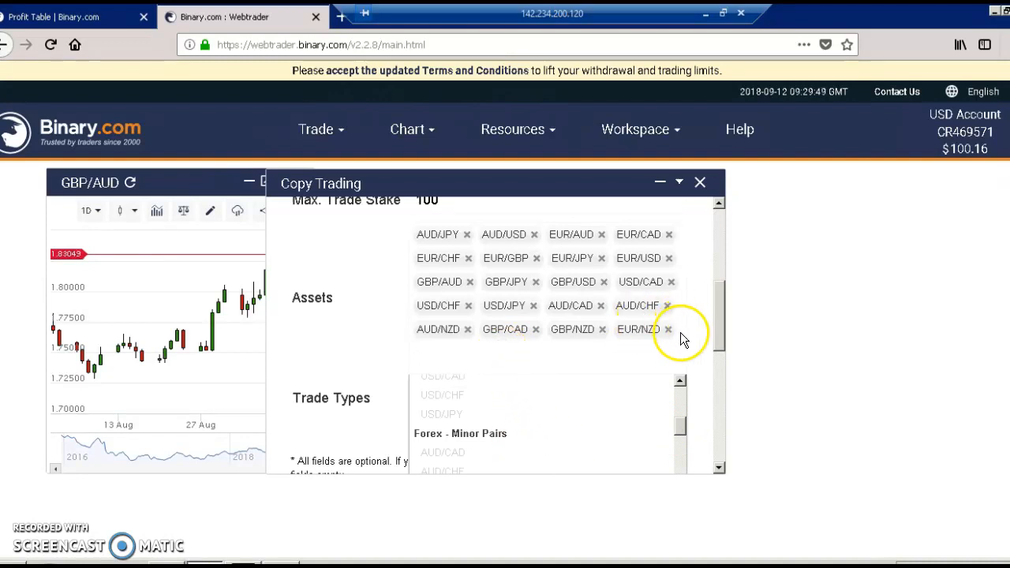
mouse_move(721, 343)
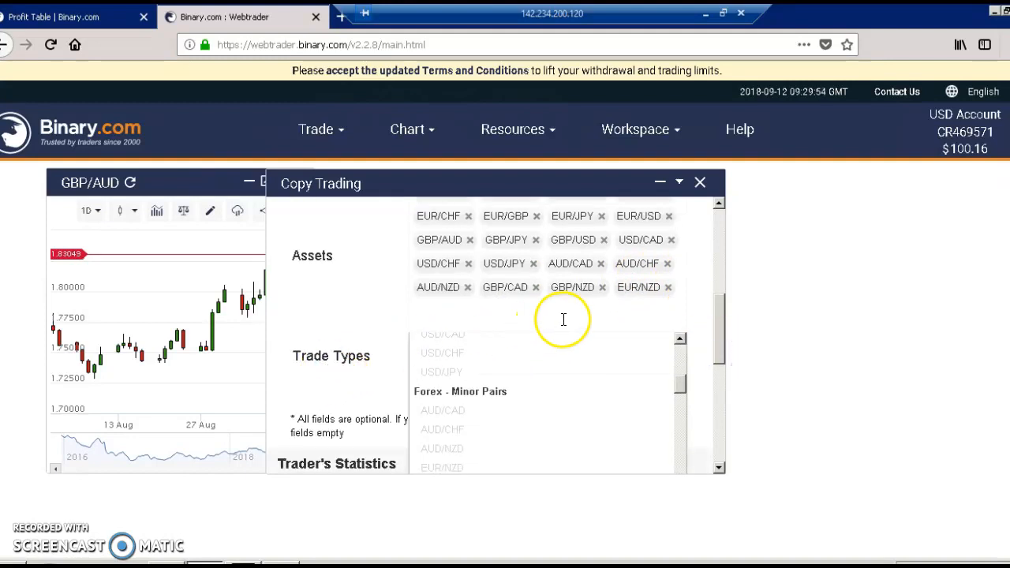
mouse_move(683, 379)
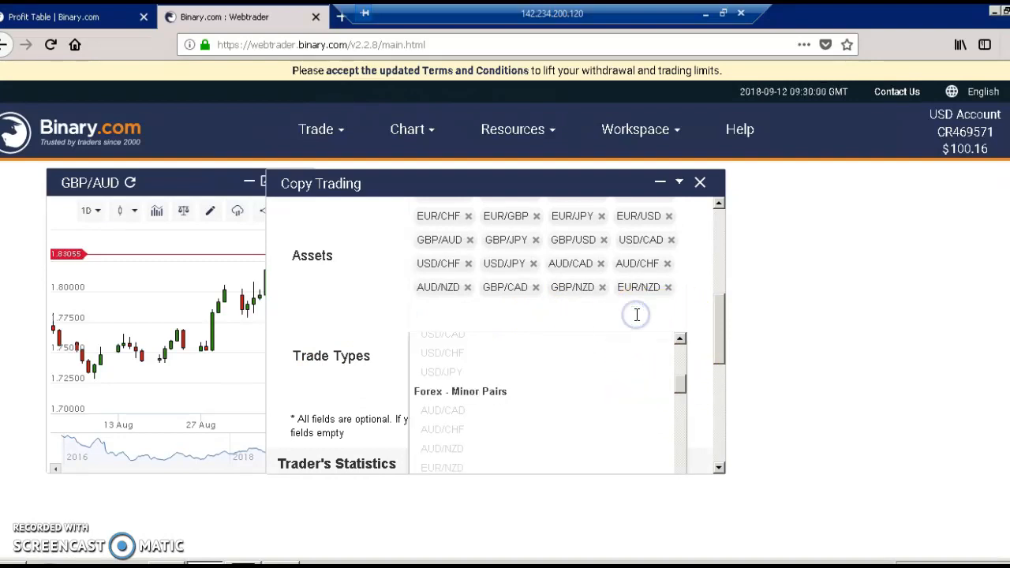
mouse_move(713, 323)
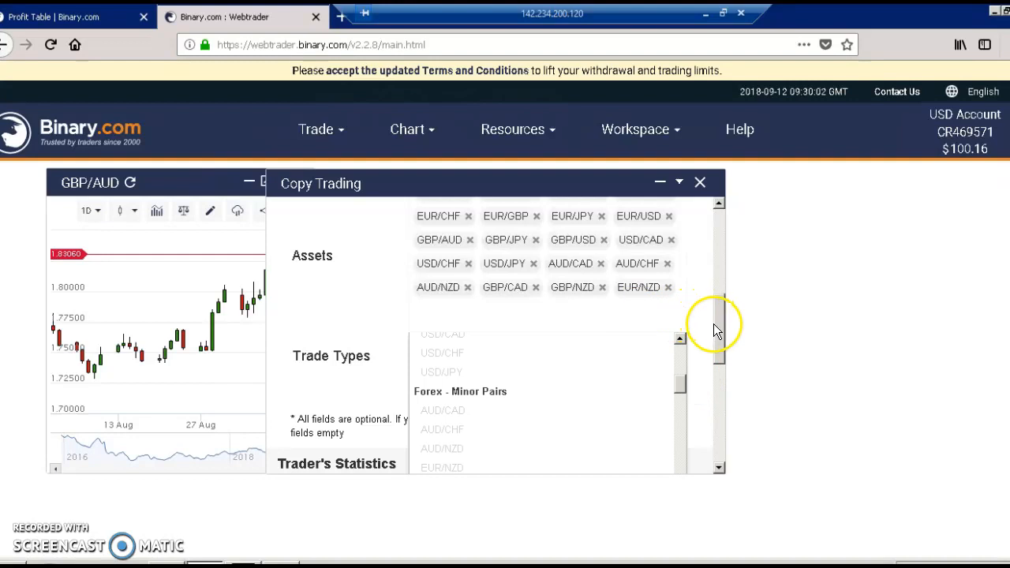
mouse_move(542, 313)
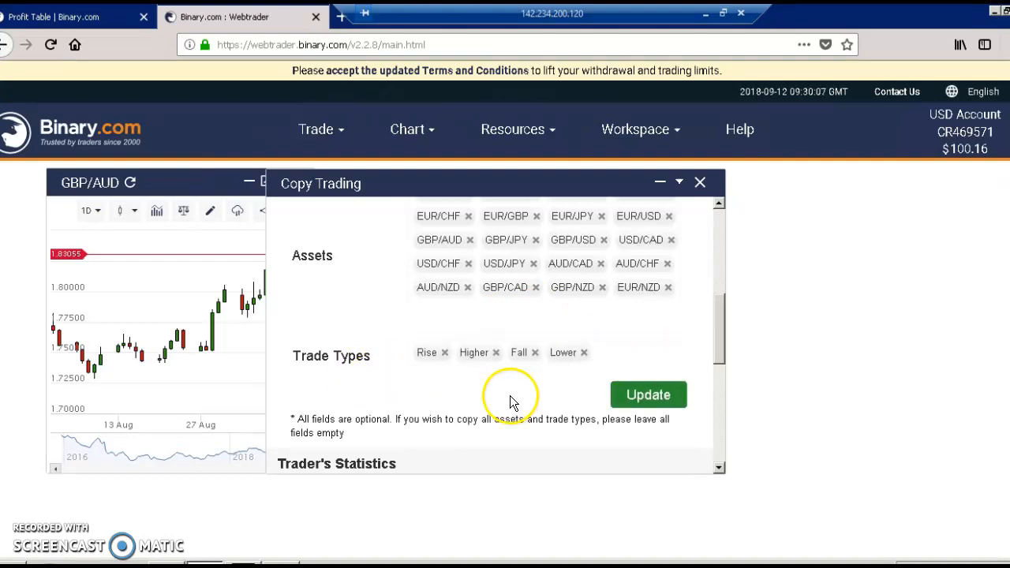
mouse_move(523, 363)
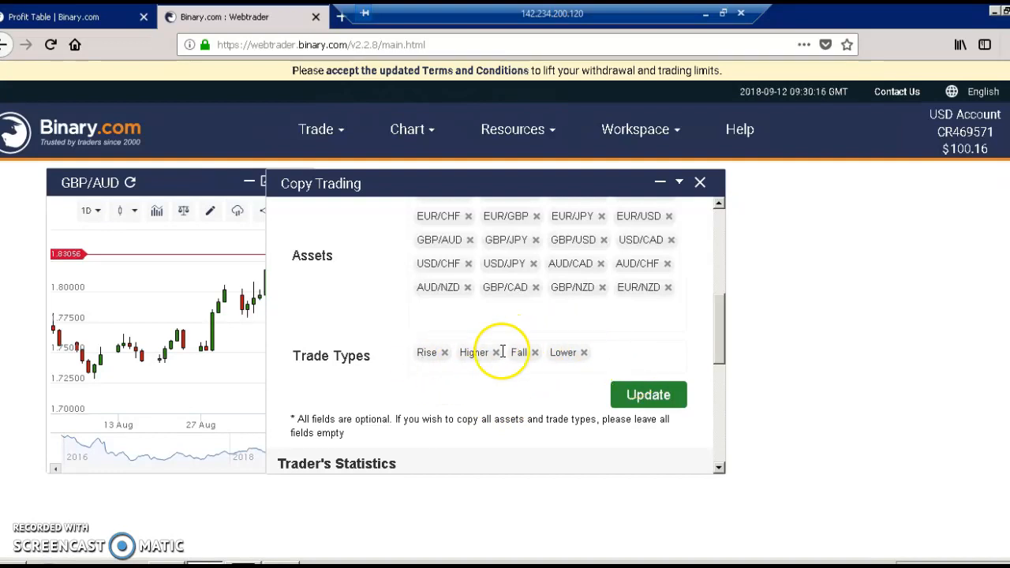
Close the asset list and review trade types Rise, Higher, Fall and Lower.
click(623, 352)
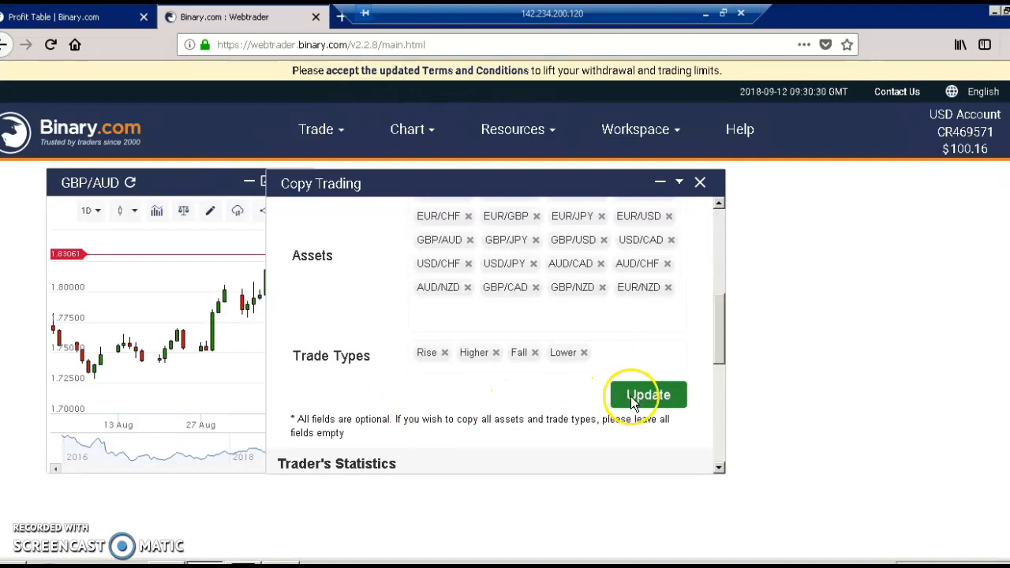
Save the copy settings with EUR/NZD and Rise, Higher, Fall, Lower via Update.
click(648, 394)
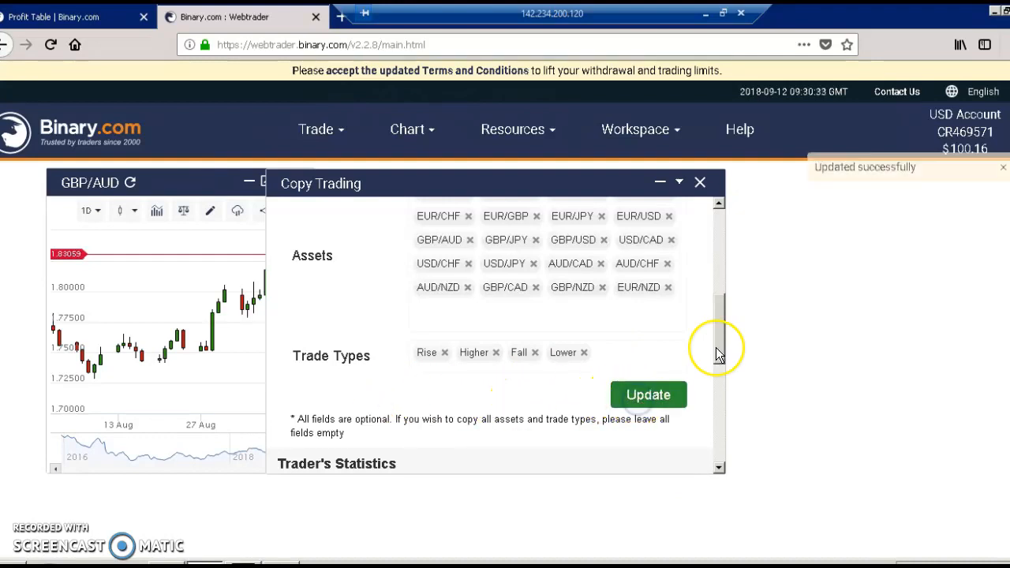
mouse_move(757, 343)
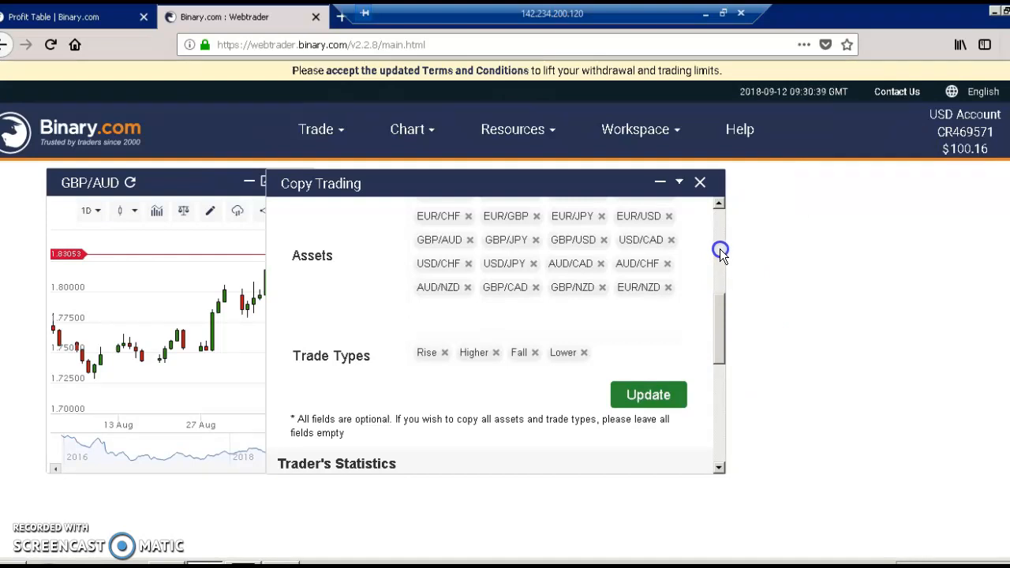
mouse_move(720, 274)
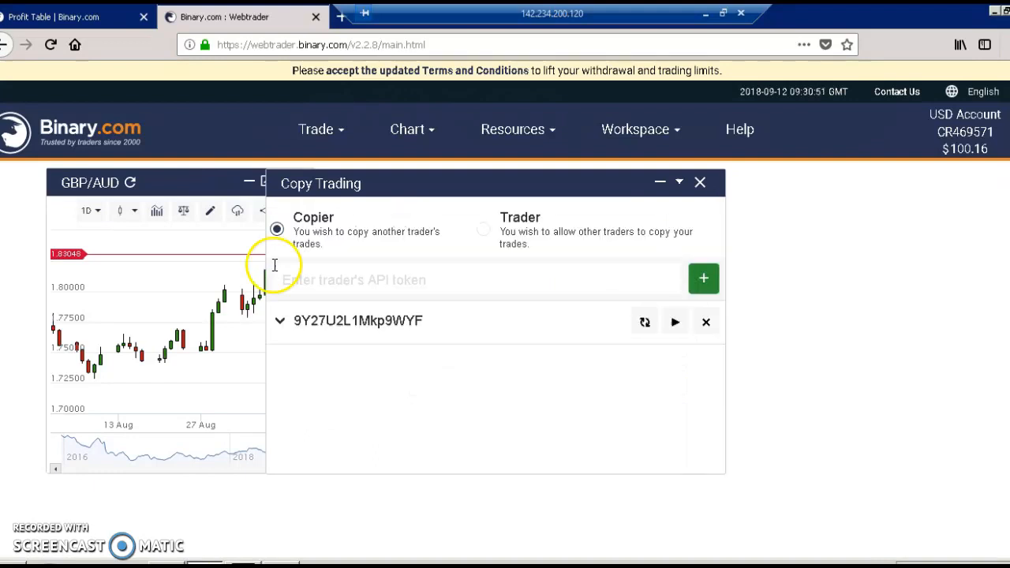
Expand the token entry and check minimum stake 0.35 and maximum stake 100.
click(280, 321)
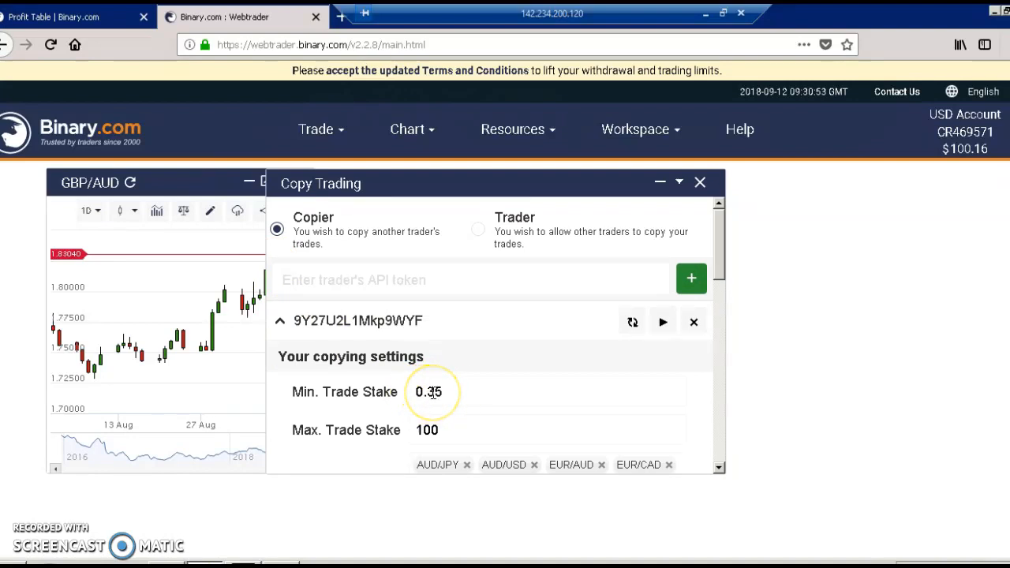
click(547, 391)
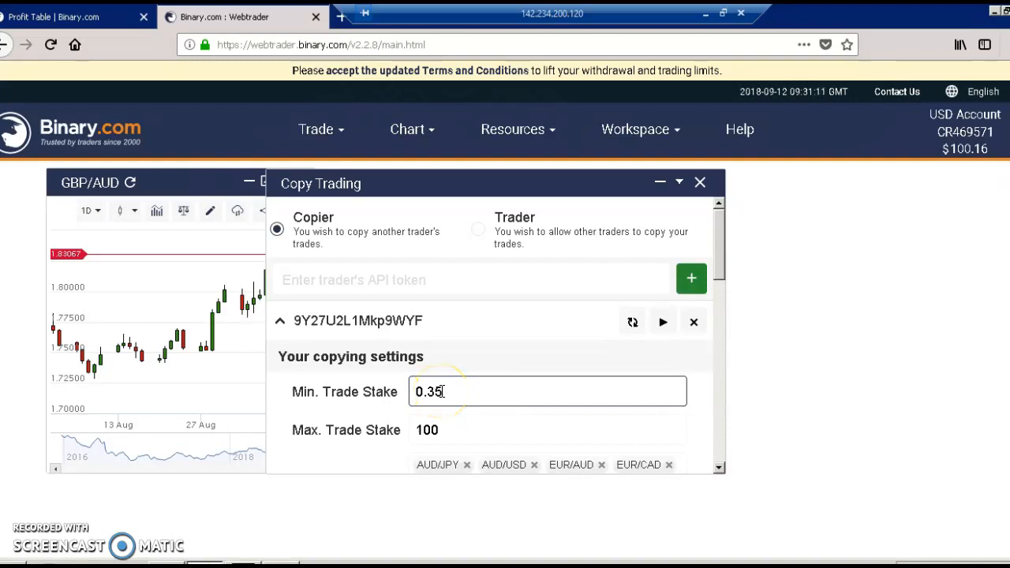
click(547, 429)
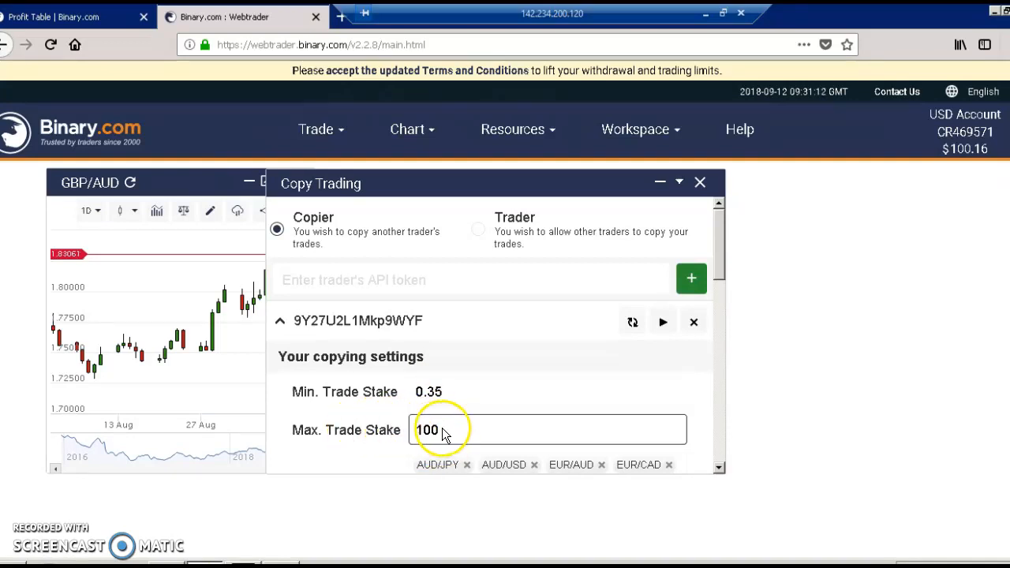
mouse_move(516, 394)
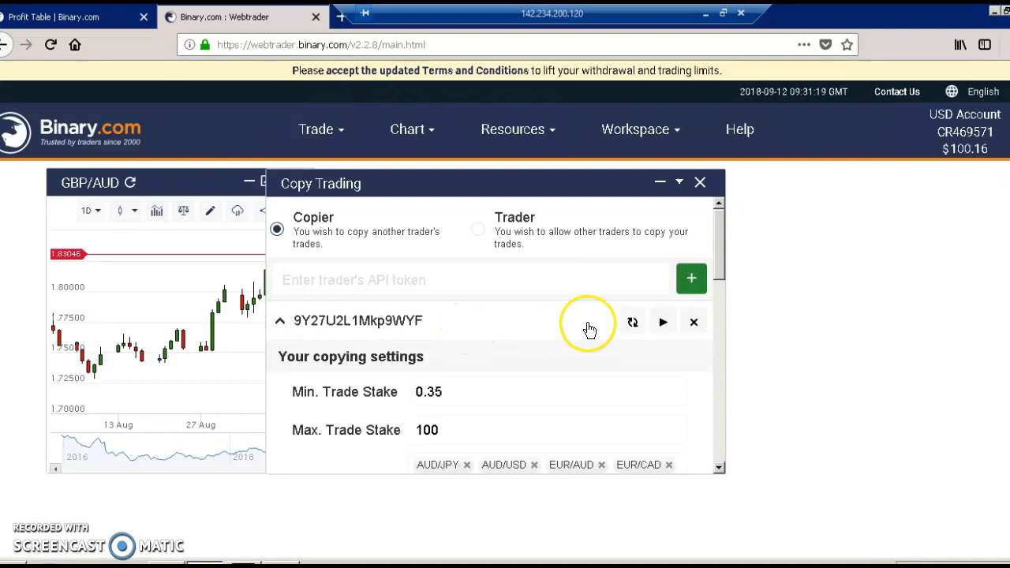
Try starting copy trading for the trader, which is refused as copying isn't allowed.
click(279, 321)
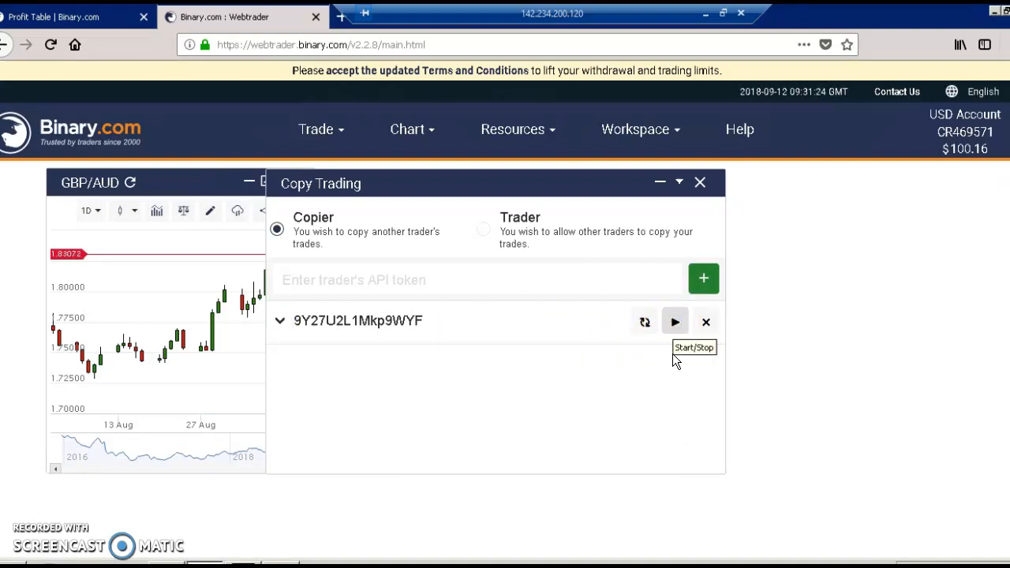
mouse_move(676, 360)
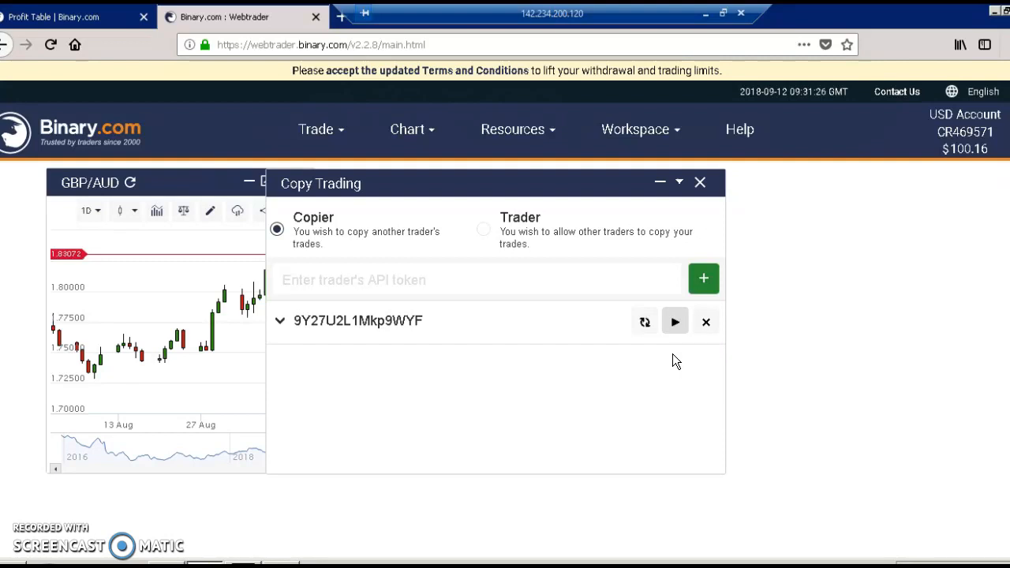
click(675, 321)
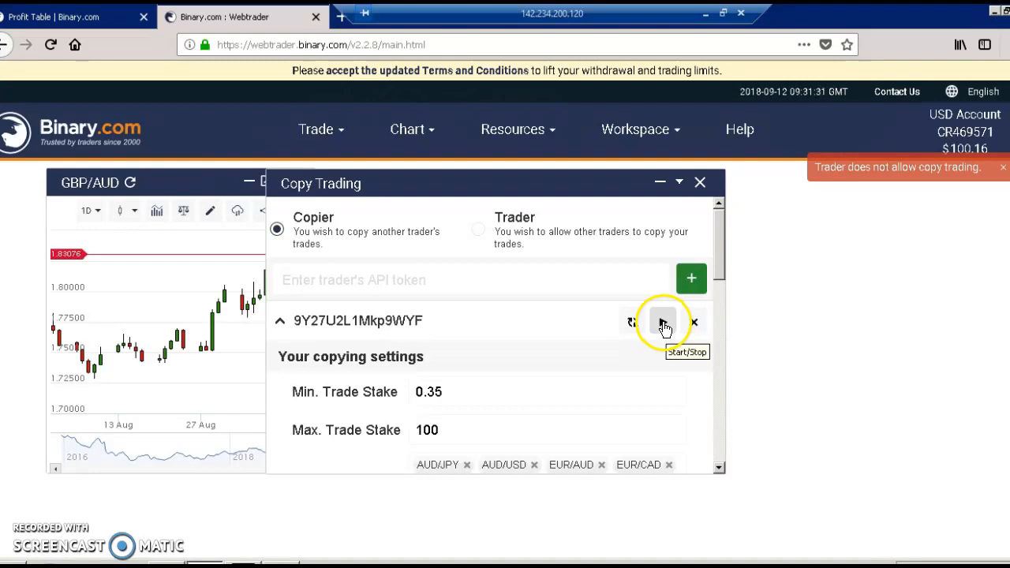
click(662, 321)
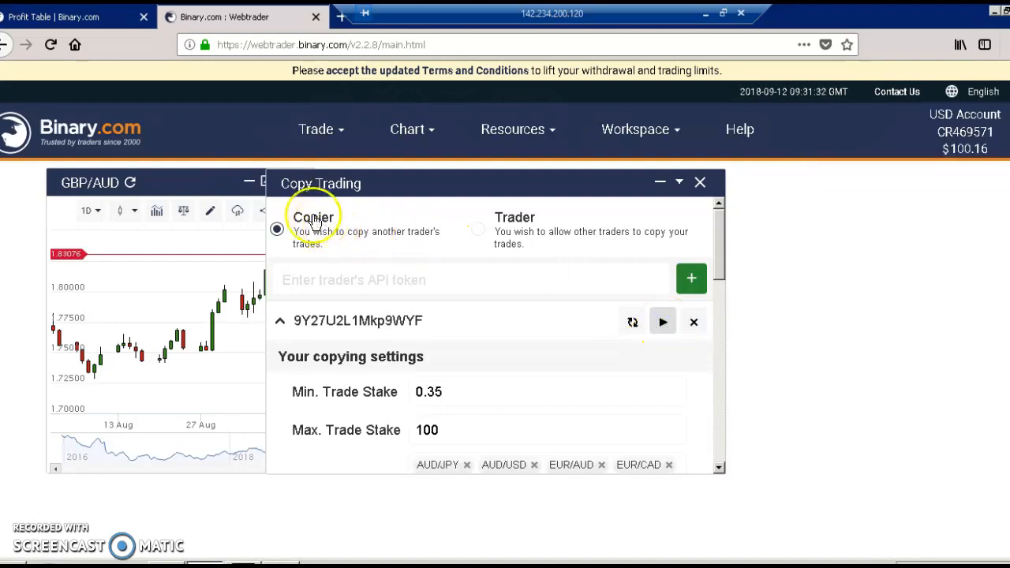
click(662, 321)
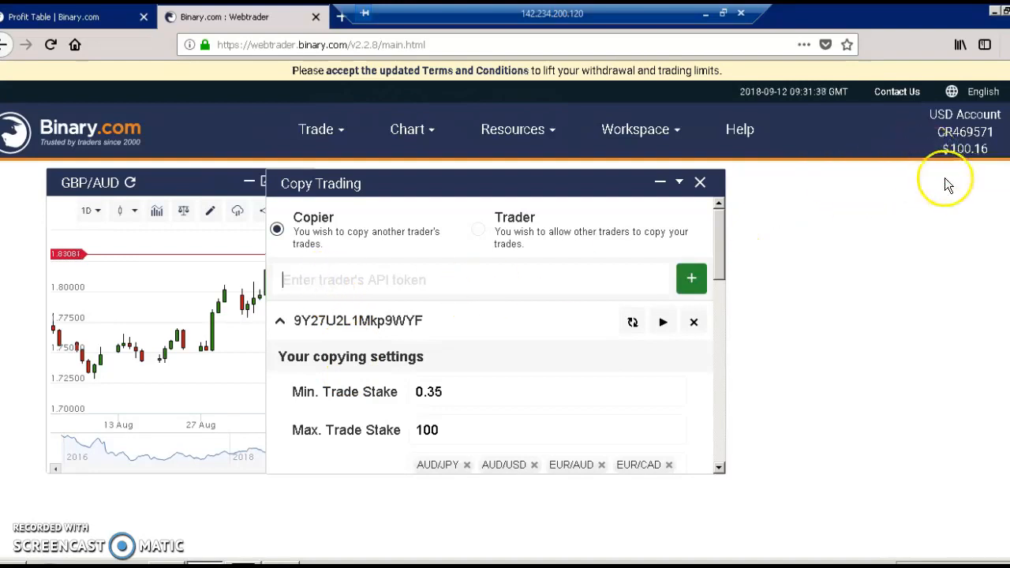
mouse_move(838, 220)
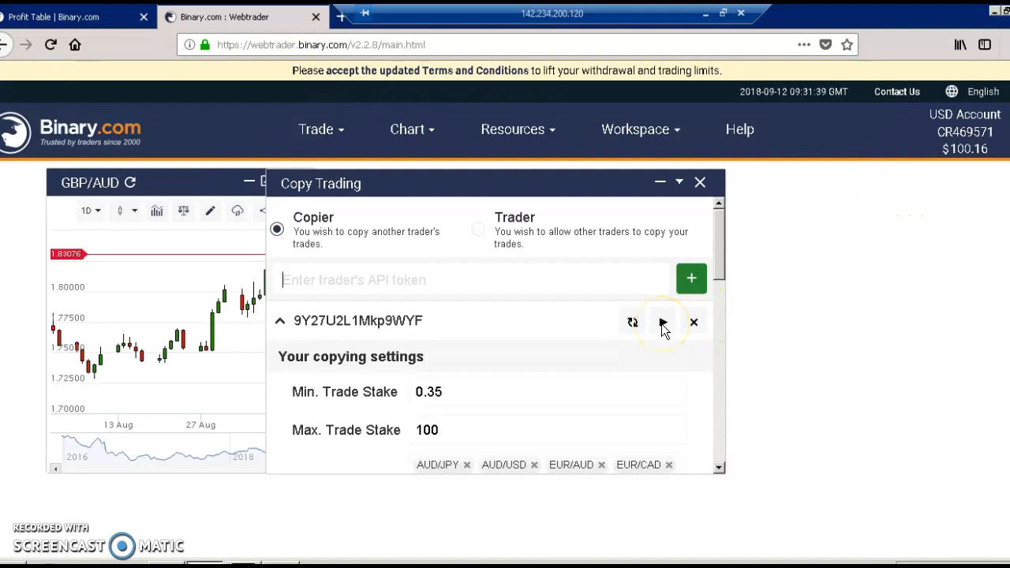
mouse_move(521, 286)
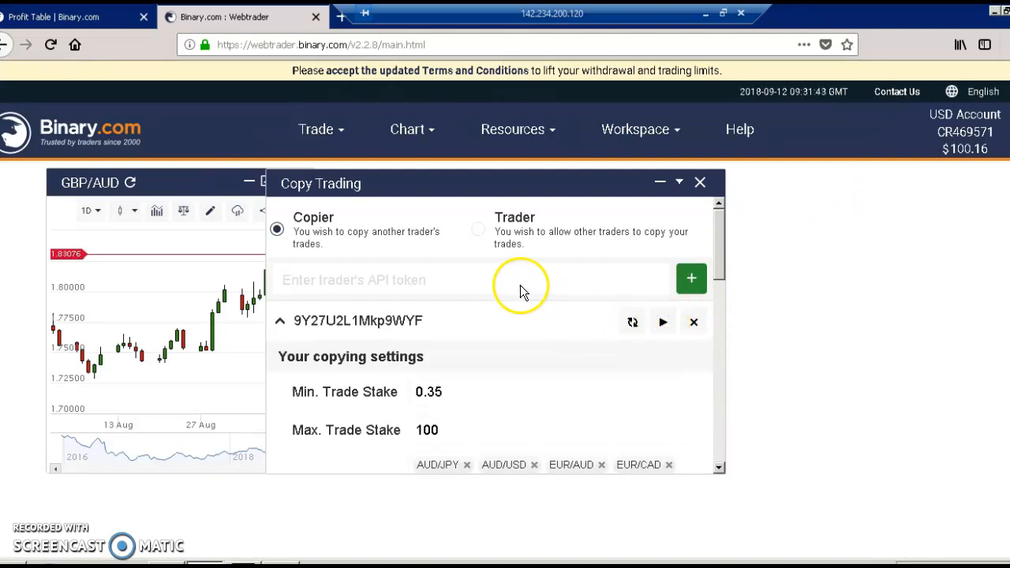
mouse_move(465, 296)
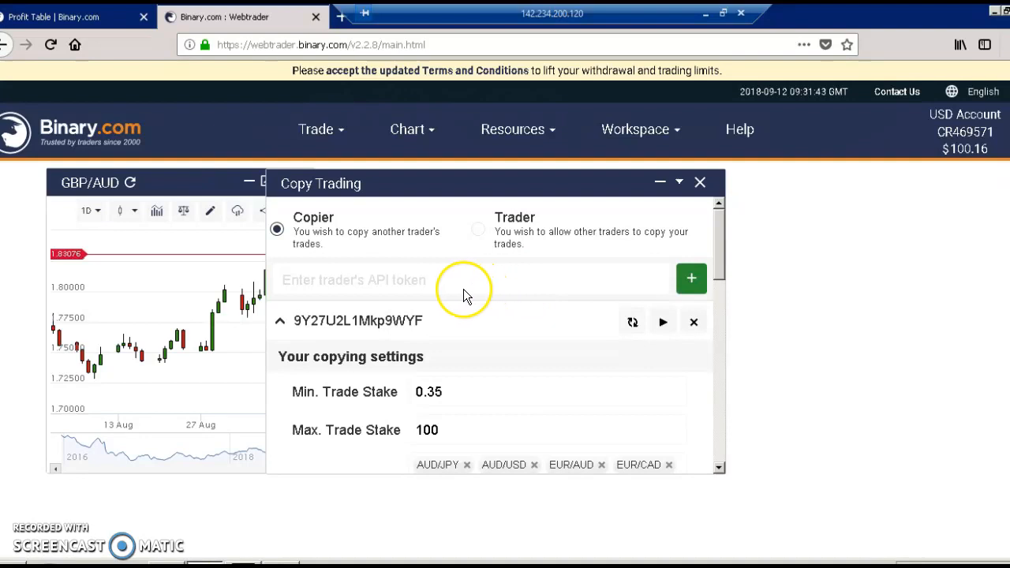
mouse_move(662, 323)
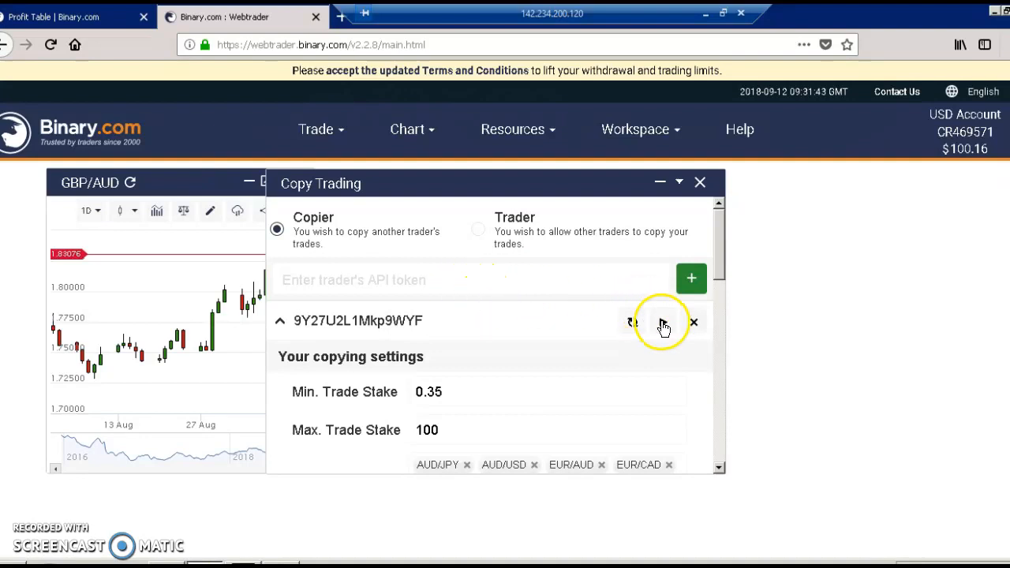